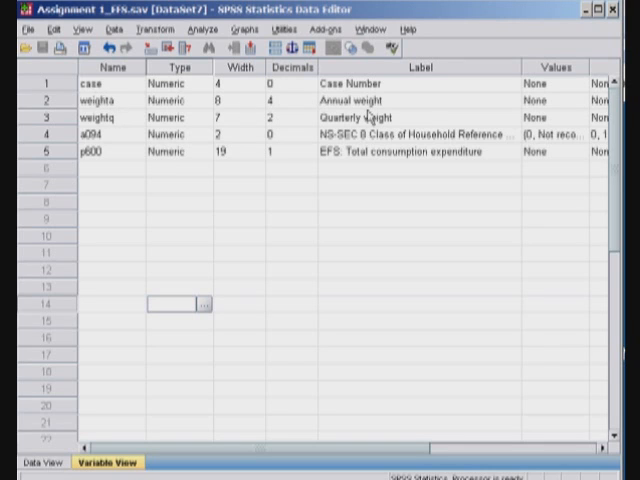
mouse_move(344, 140)
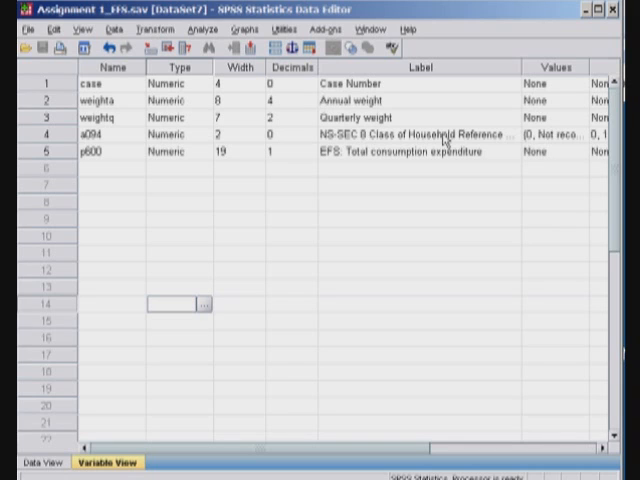
mouse_move(456, 160)
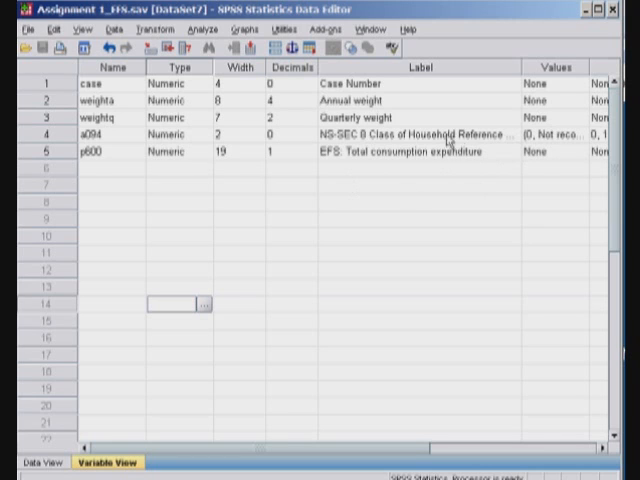
Review the value labels of the NS-SEC class variable, including Occupation not stated and Not classifiable.
left_click(570, 132)
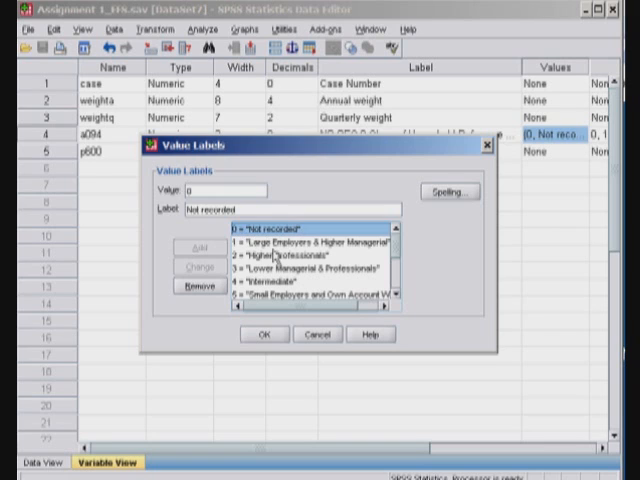
left_click(310, 256)
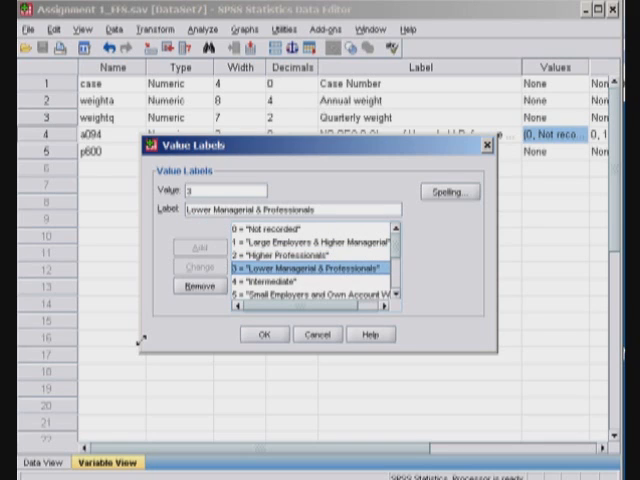
left_click(304, 292)
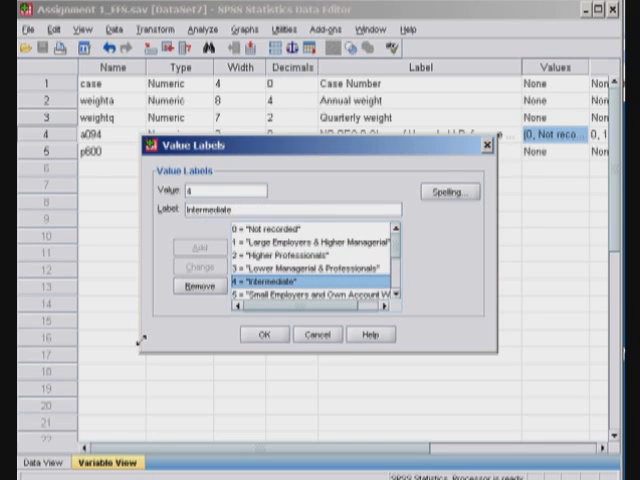
left_click(300, 292)
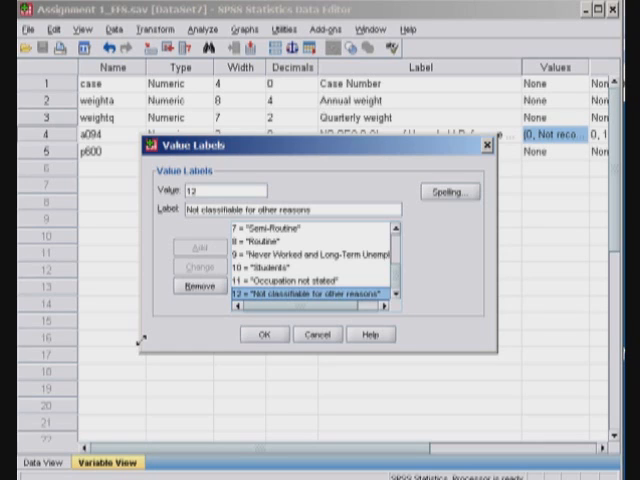
left_click(290, 288)
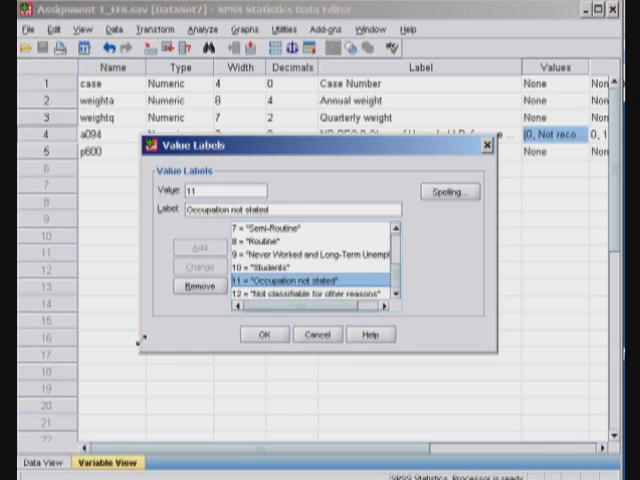
left_click(300, 300)
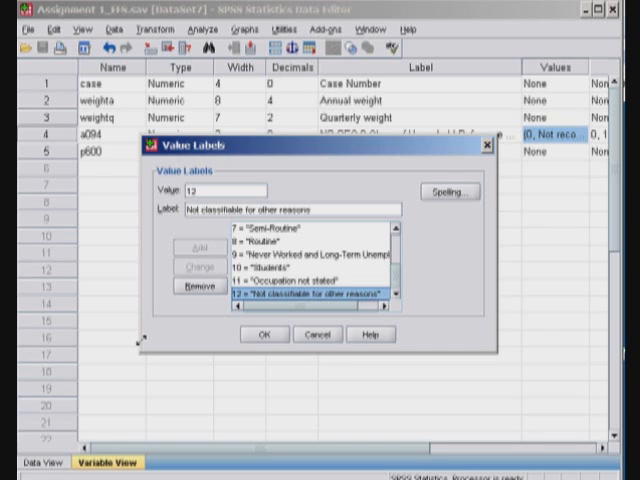
left_click(264, 334)
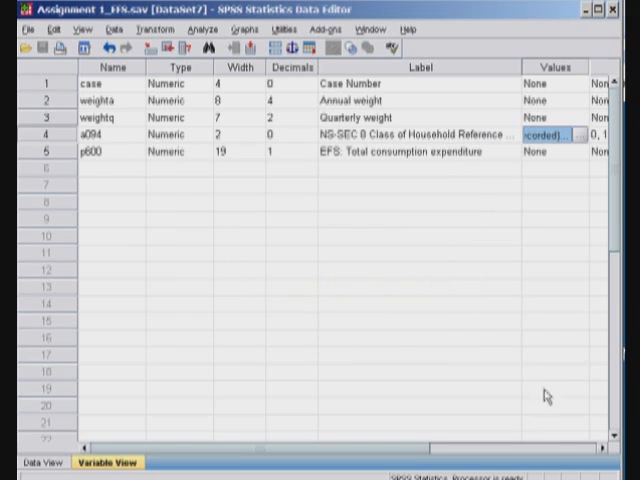
View the missing-value codes 0, 11, 12 of the NS-SEC class variable and confirm them.
scroll("right", 3)
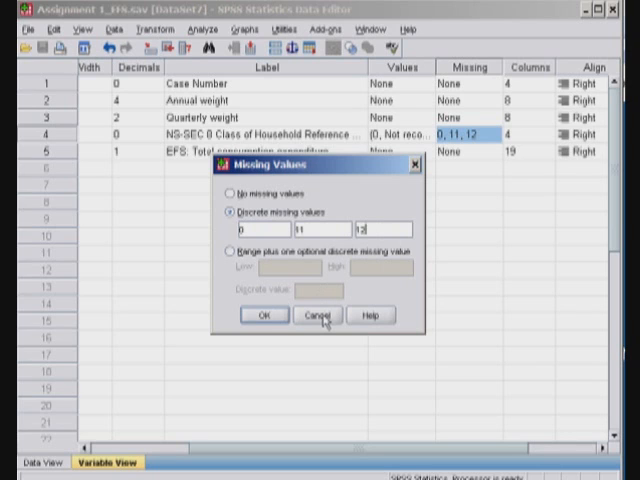
left_click(318, 316)
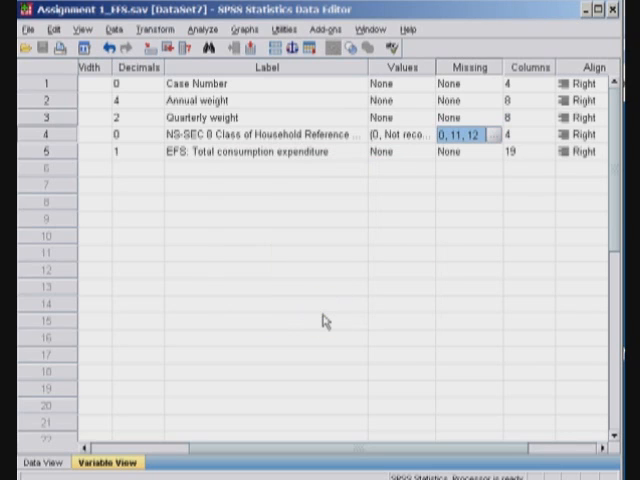
Browse the cases in Data View with the NS-SEC class labels readable.
left_click(30, 462)
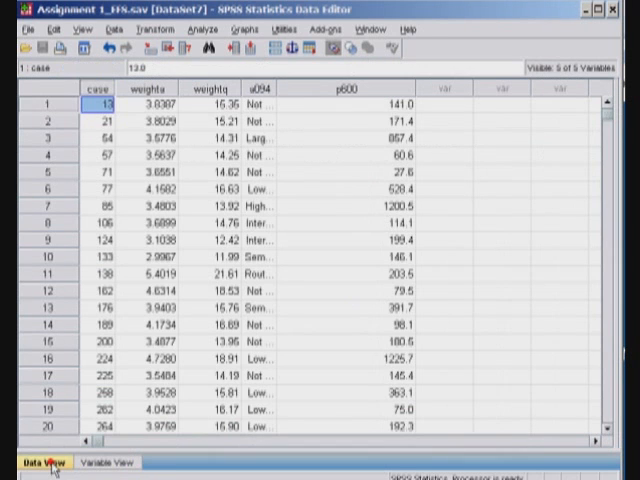
scroll("down", 3)
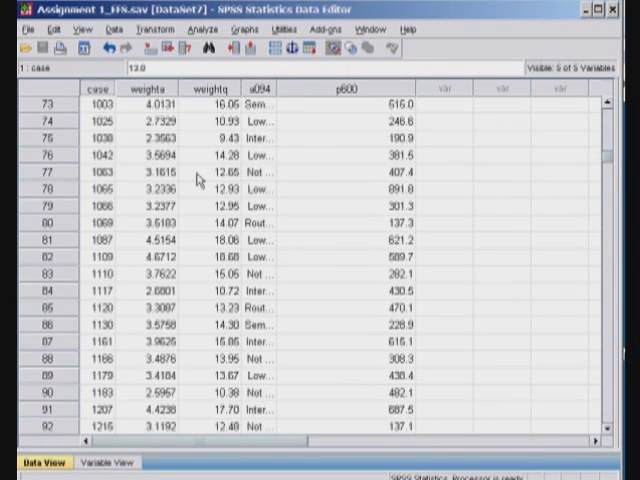
scroll("down", 3)
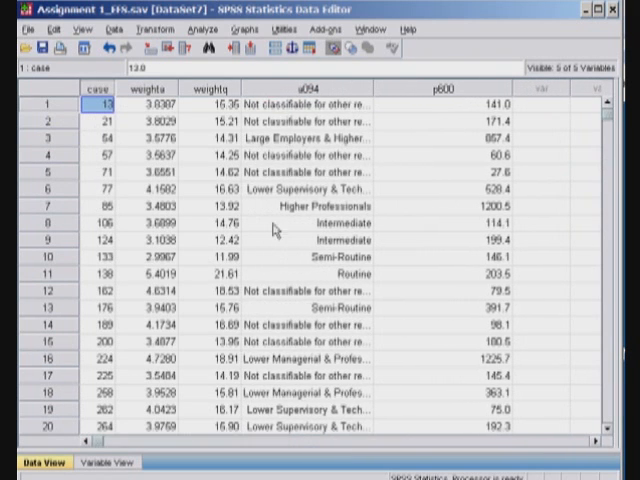
scroll("down", 3)
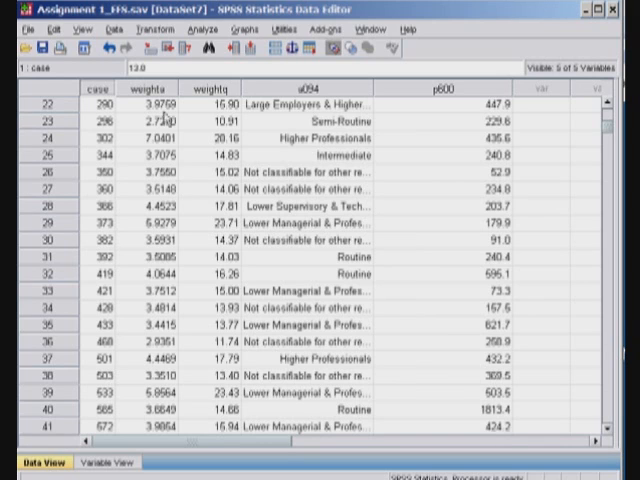
left_click(204, 28)
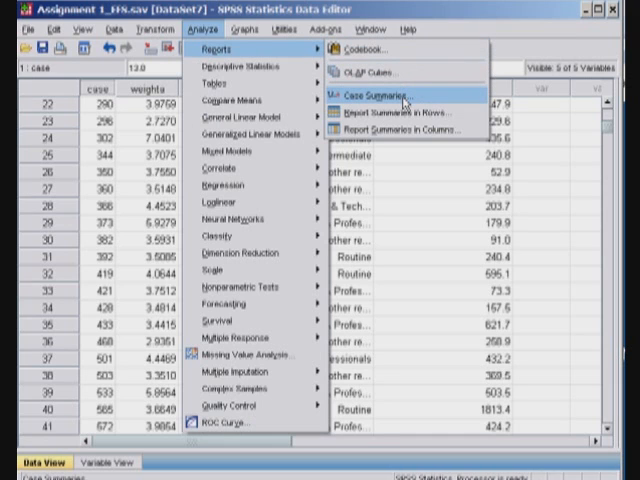
Summarize cases of total consumption expenditure grouped by NS-SEC class, without listing individual cases.
left_click(372, 92)
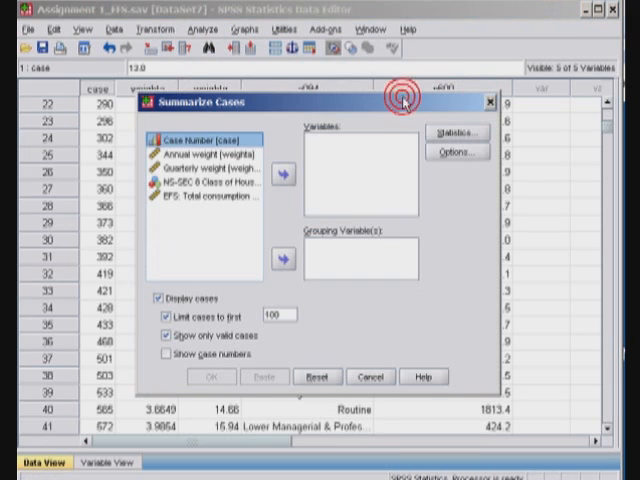
left_click(160, 298)
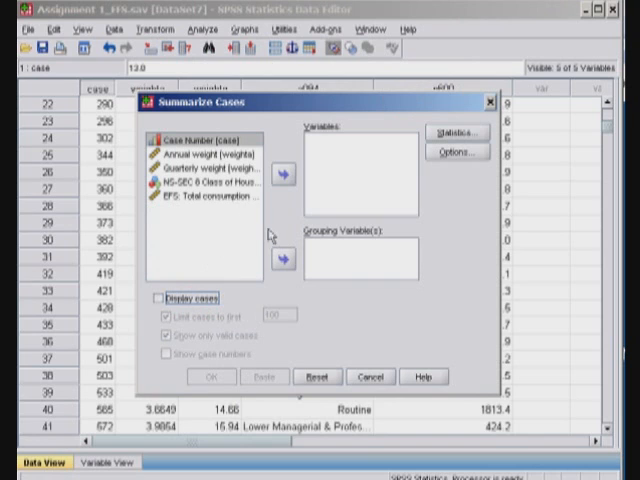
left_click(204, 188)
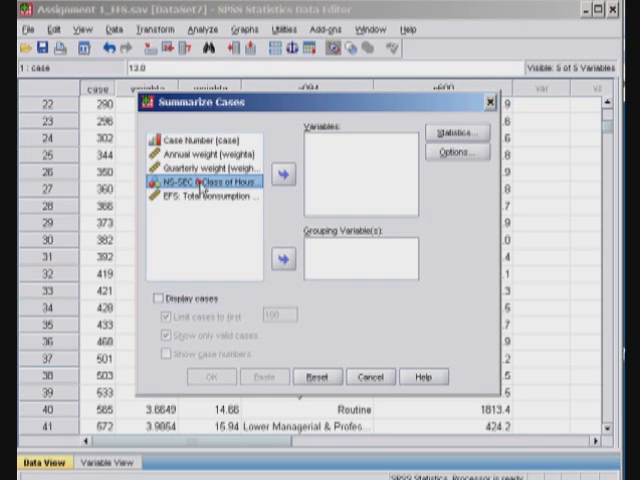
left_click(284, 256)
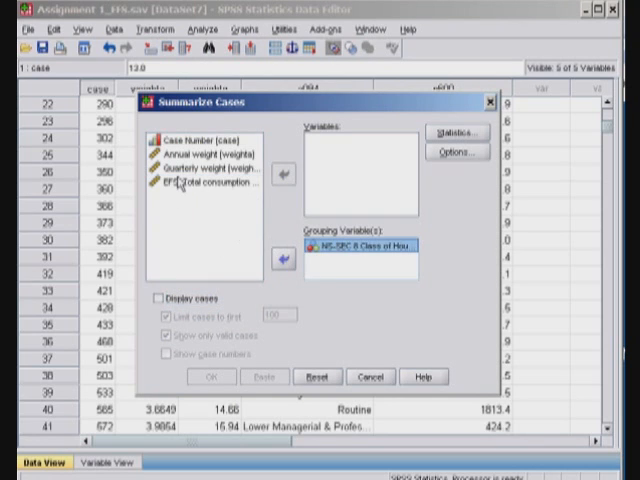
left_click(284, 172)
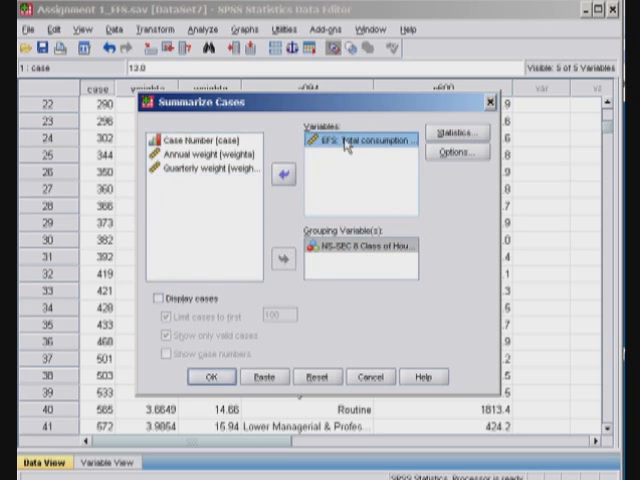
left_click(456, 132)
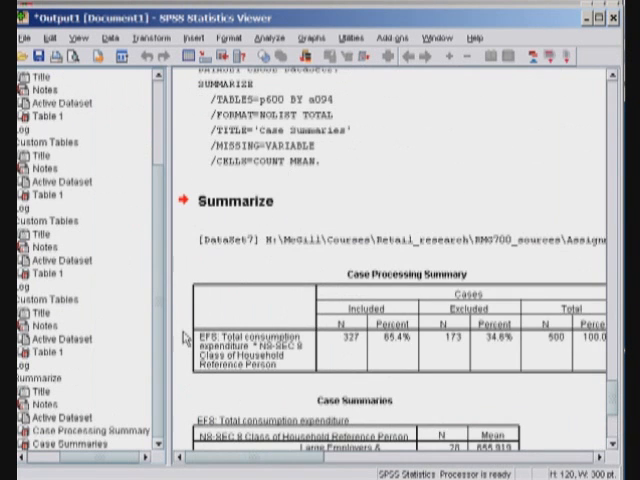
Read the Case Summaries table totalling 327 cases with overall mean 446.266.
scroll("down", 3)
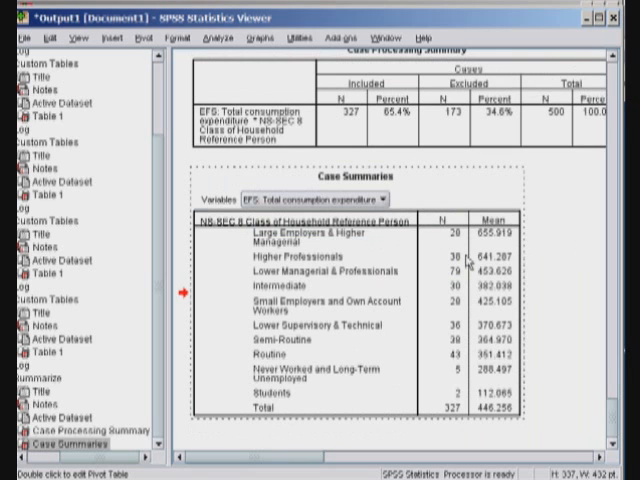
mouse_move(570, 276)
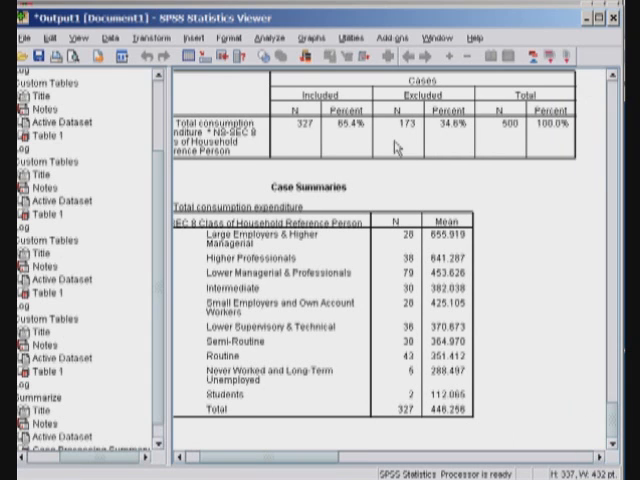
mouse_move(440, 128)
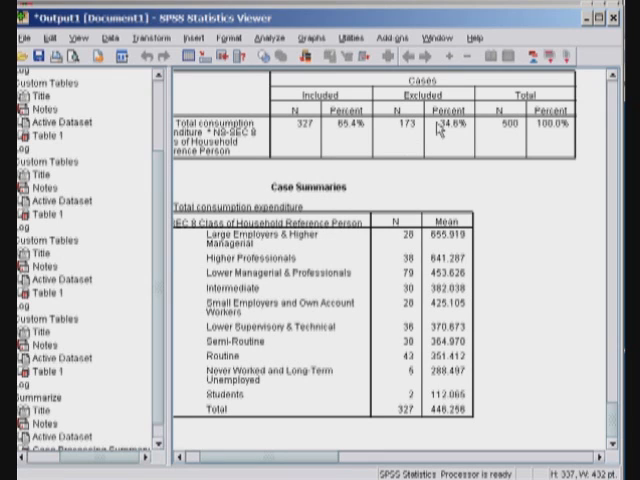
mouse_move(378, 276)
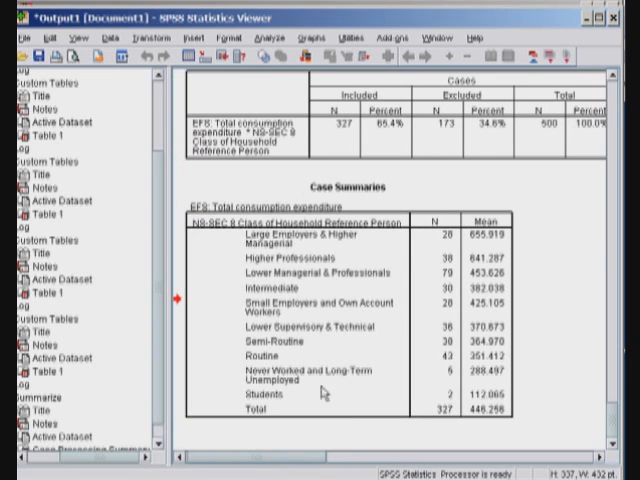
mouse_move(338, 142)
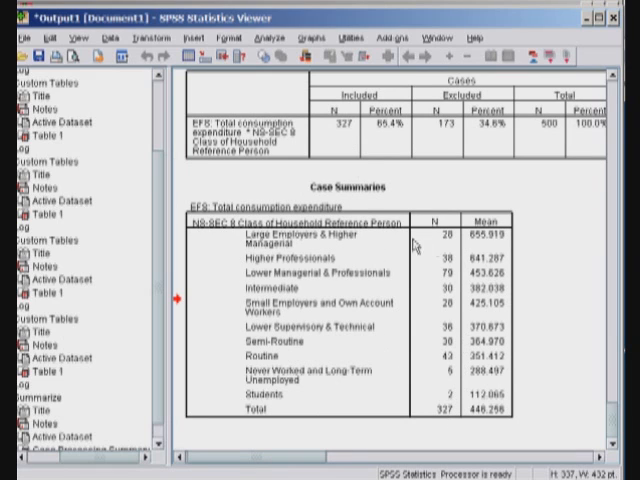
mouse_move(492, 250)
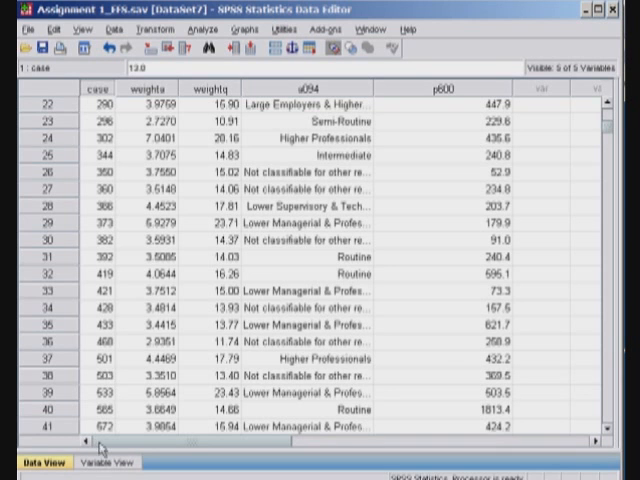
Set the NS-SEC class variable's missing values to None and start Summarize Cases again.
left_click(108, 462)
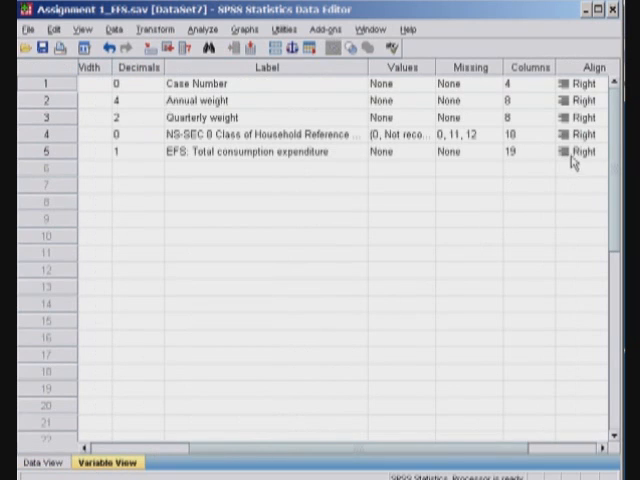
left_click(464, 136)
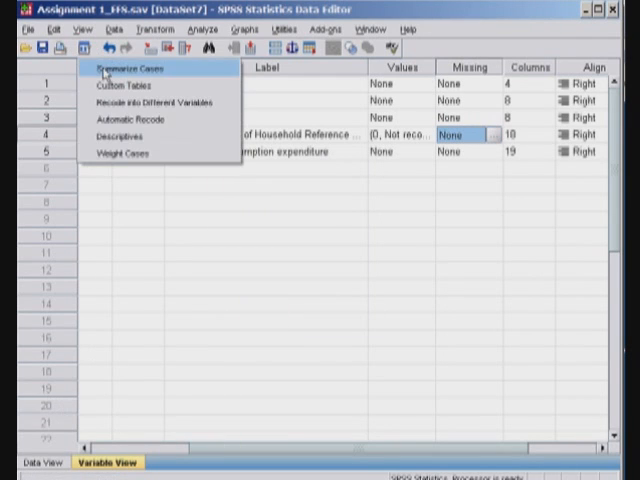
left_click(122, 68)
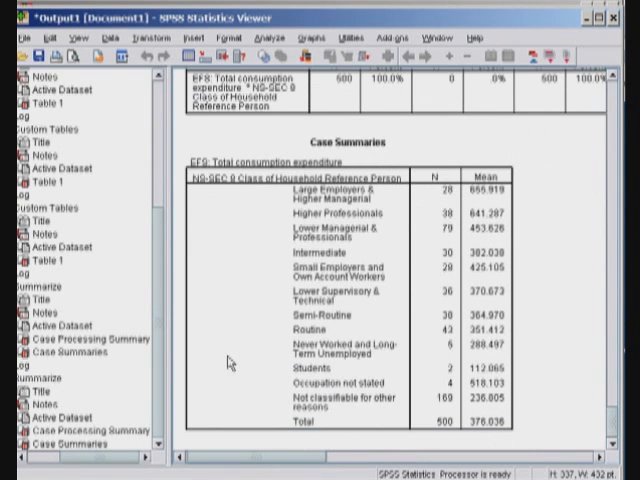
Read the new Case Processing Summary and Case Summaries tables covering all 500 cases.
scroll("up", 3)
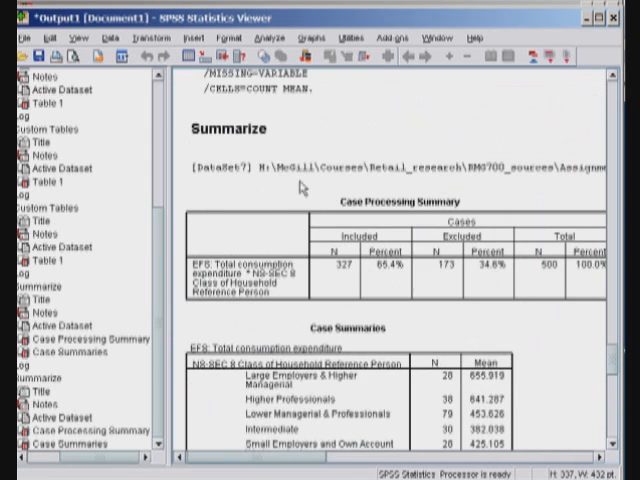
scroll("down", 3)
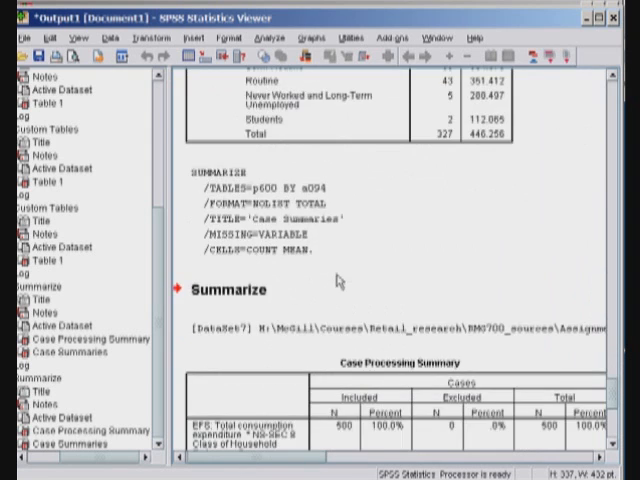
scroll("down", 3)
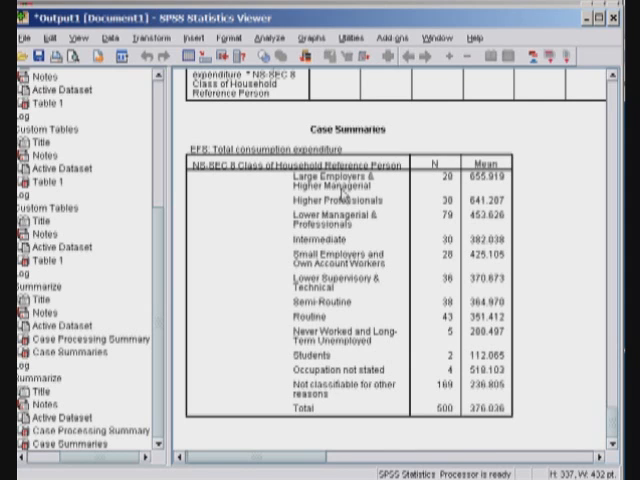
scroll("up", 3)
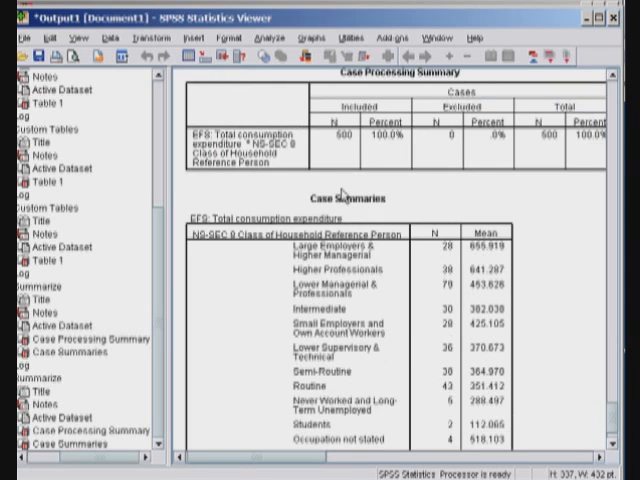
scroll("down", 3)
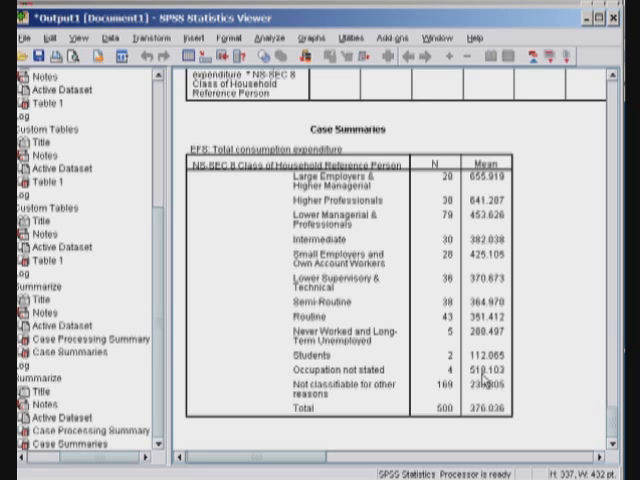
mouse_move(96, 460)
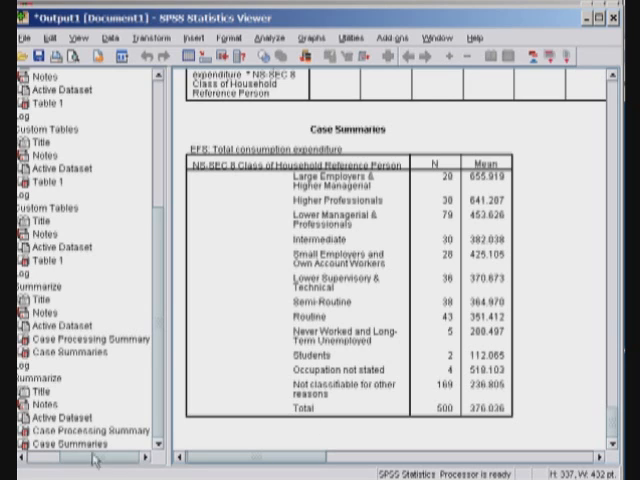
mouse_move(248, 244)
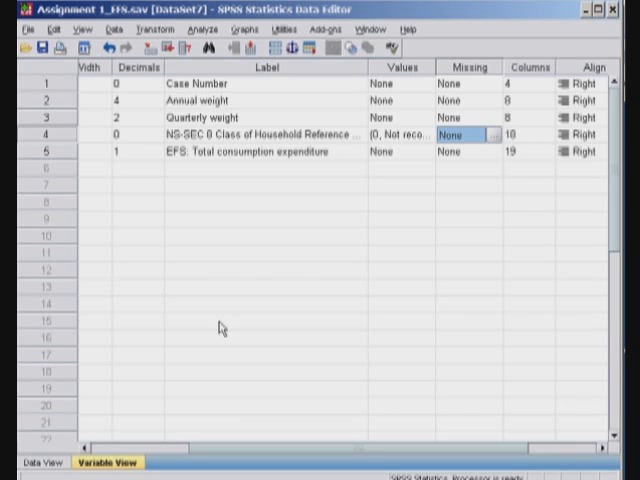
mouse_move(412, 144)
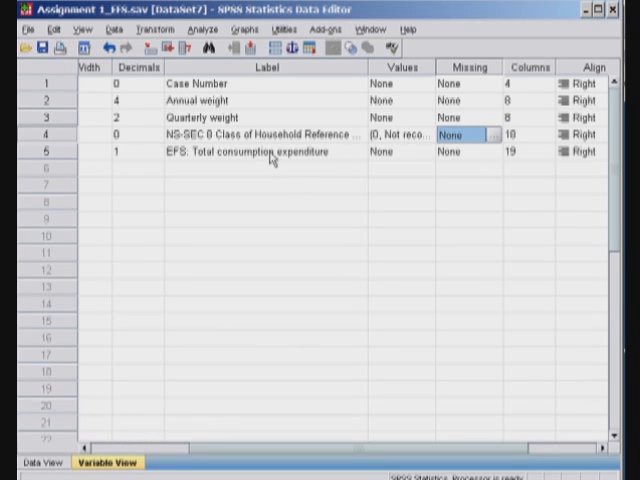
mouse_move(304, 160)
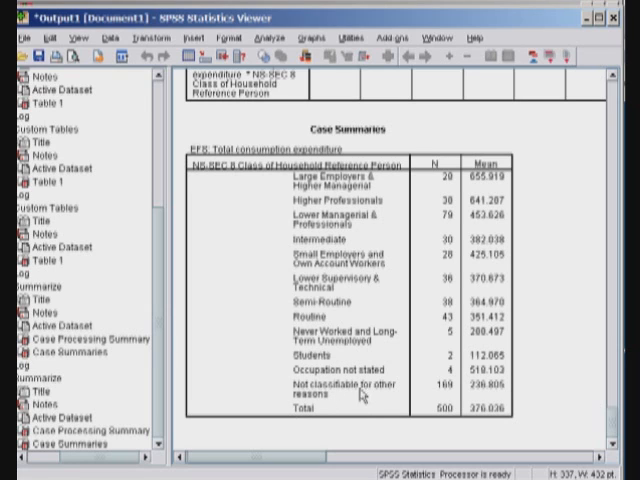
mouse_move(476, 390)
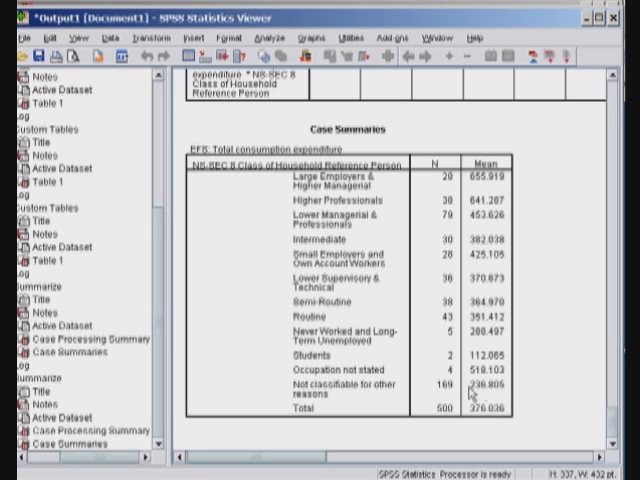